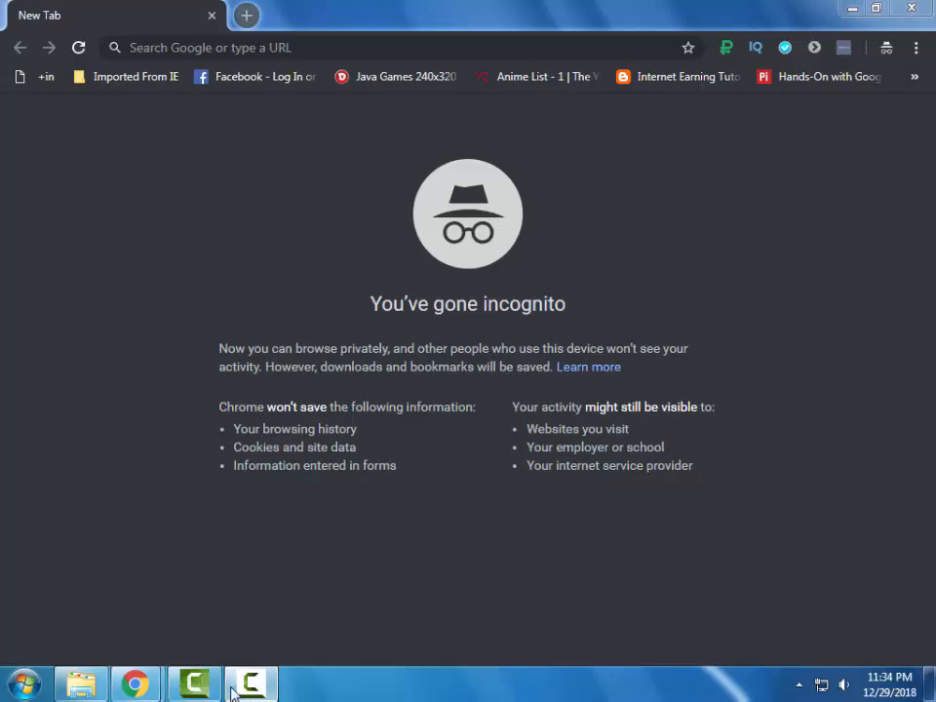
{"action": "mouse_move", "coordinate": [497, 421]}
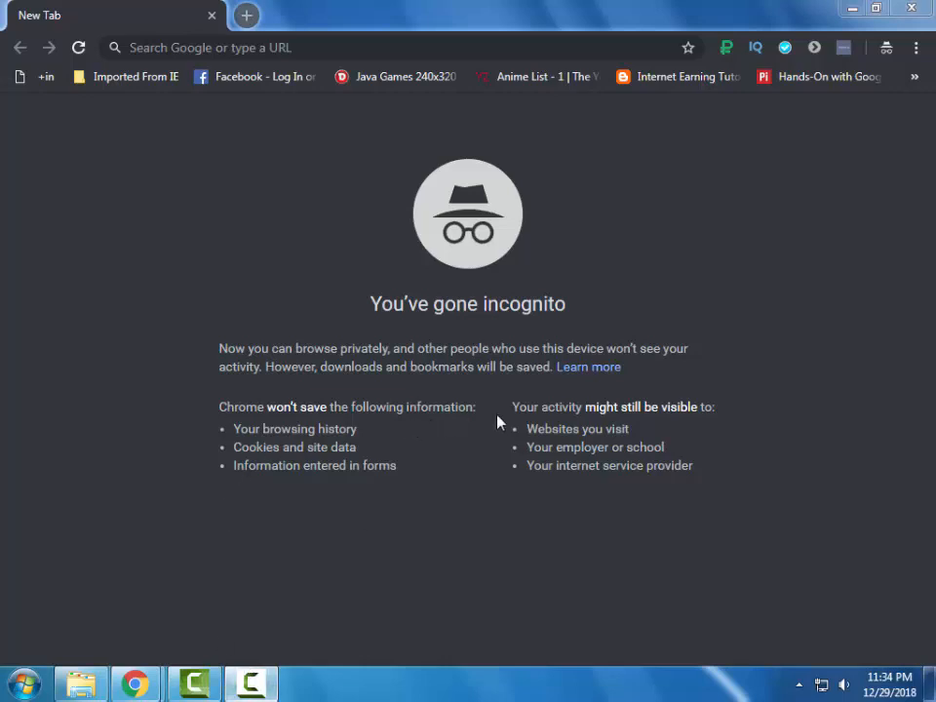
{"action": "mouse_move", "coordinate": [464, 433]}
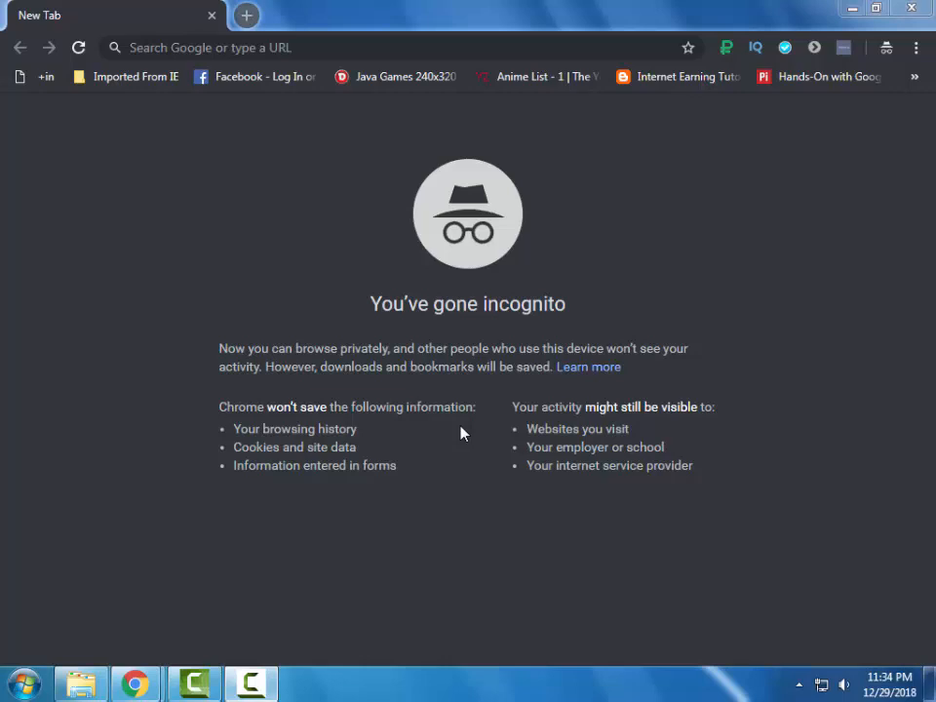
{"action": "mouse_move", "coordinate": [409, 433]}
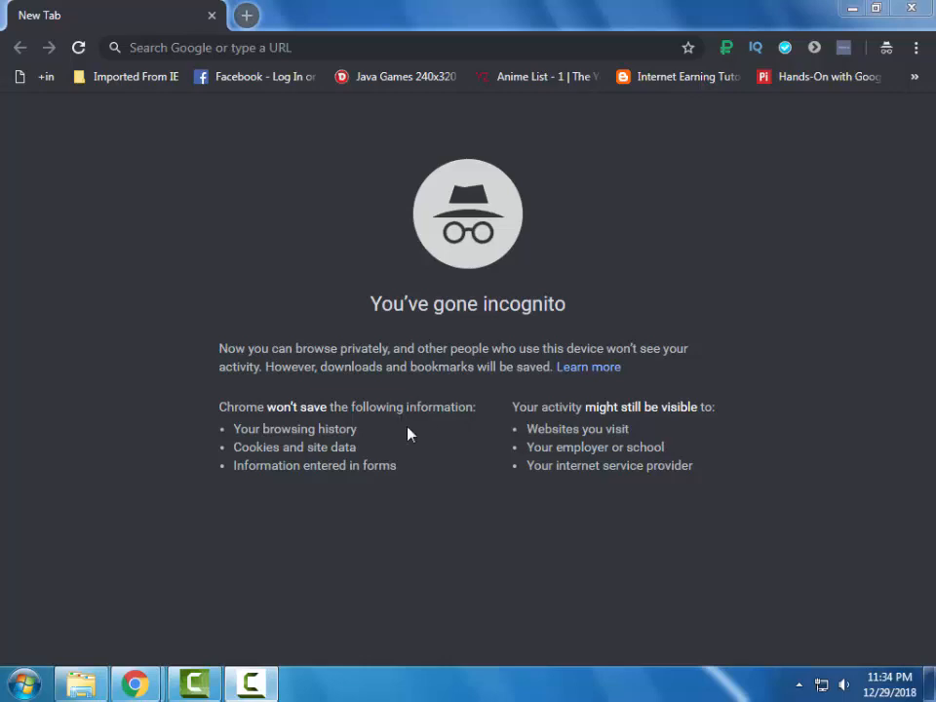
Enter the ptc-cashlink-ads.site address and reach the registration page.
{"action": "left_click", "coordinate": [264, 47]}
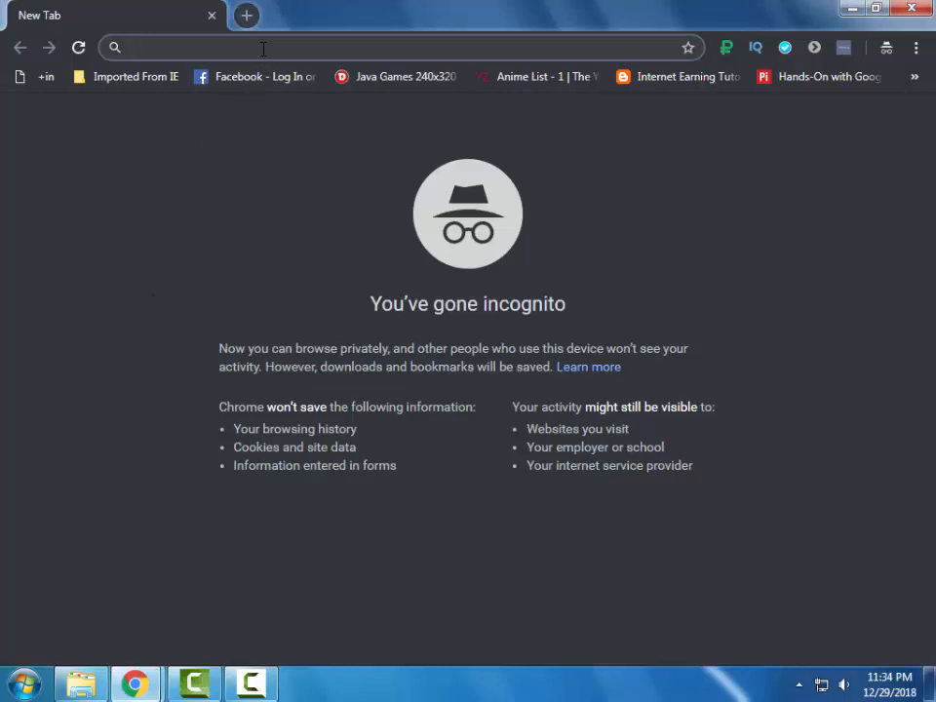
{"action": "type", "text": "ptc-cashlink-ads.site/register.php"}
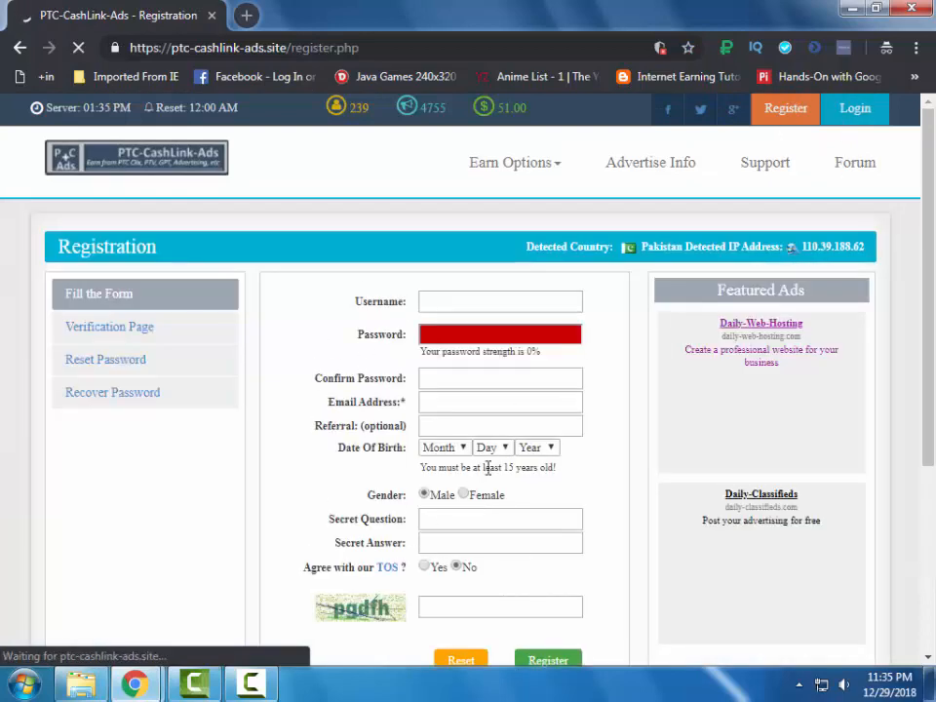
{"action": "scroll", "scroll_direction": "down", "scroll_amount": 3}
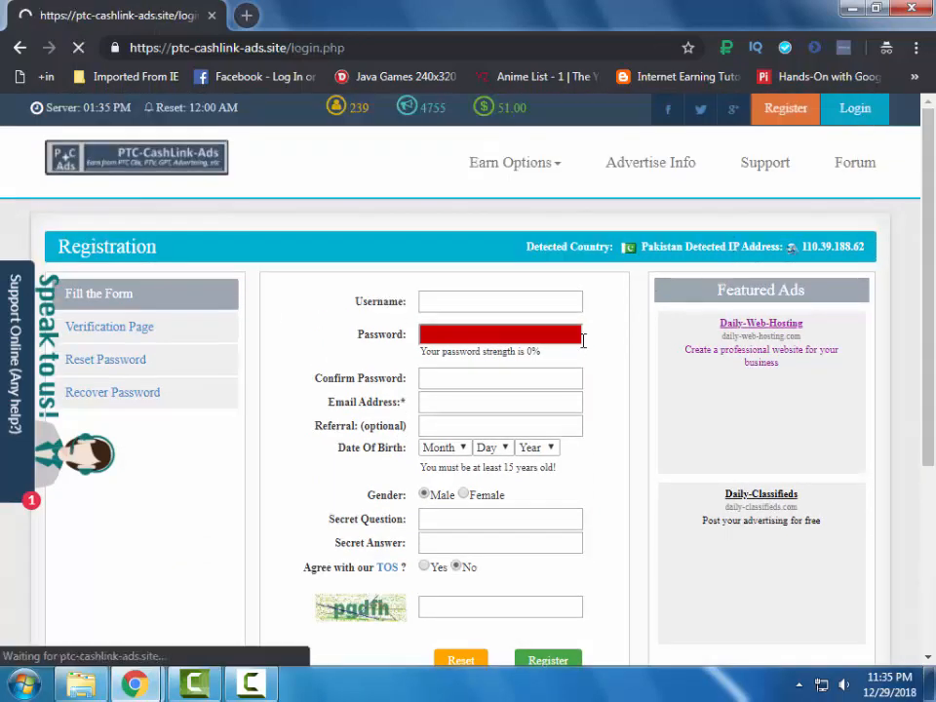
Log in with username 'tally' and the account password.
{"action": "left_click", "coordinate": [854, 109]}
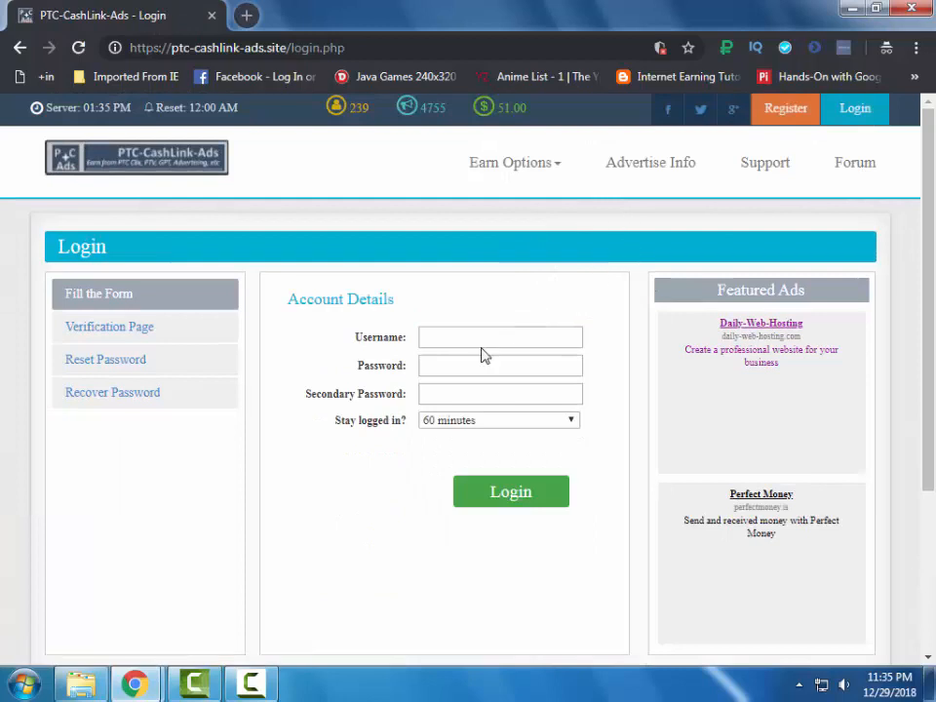
{"action": "left_click", "coordinate": [499, 335]}
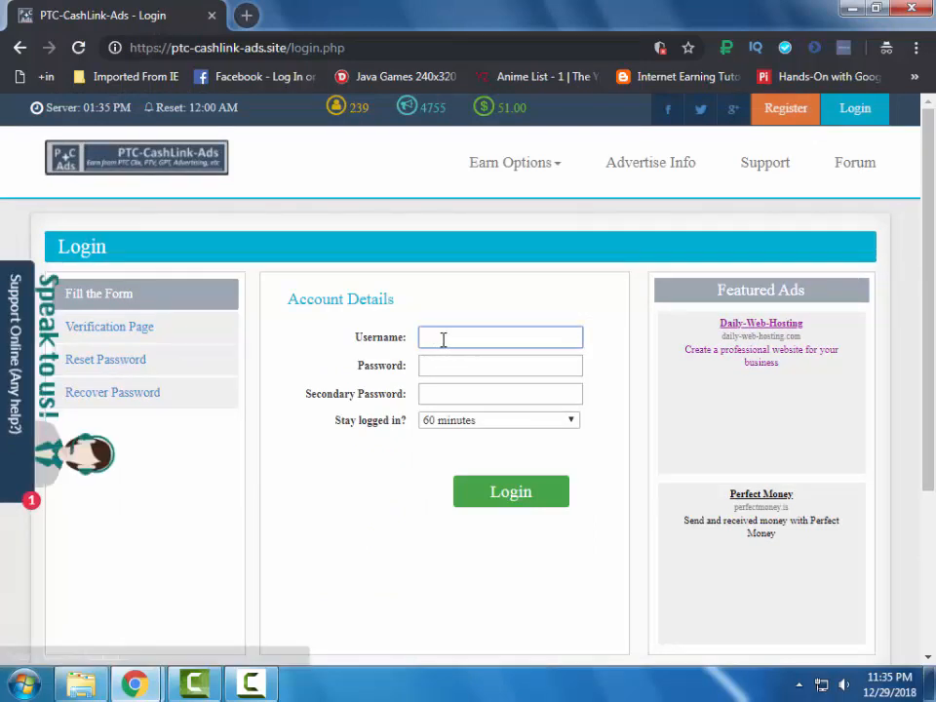
{"action": "type", "text": "tally"}
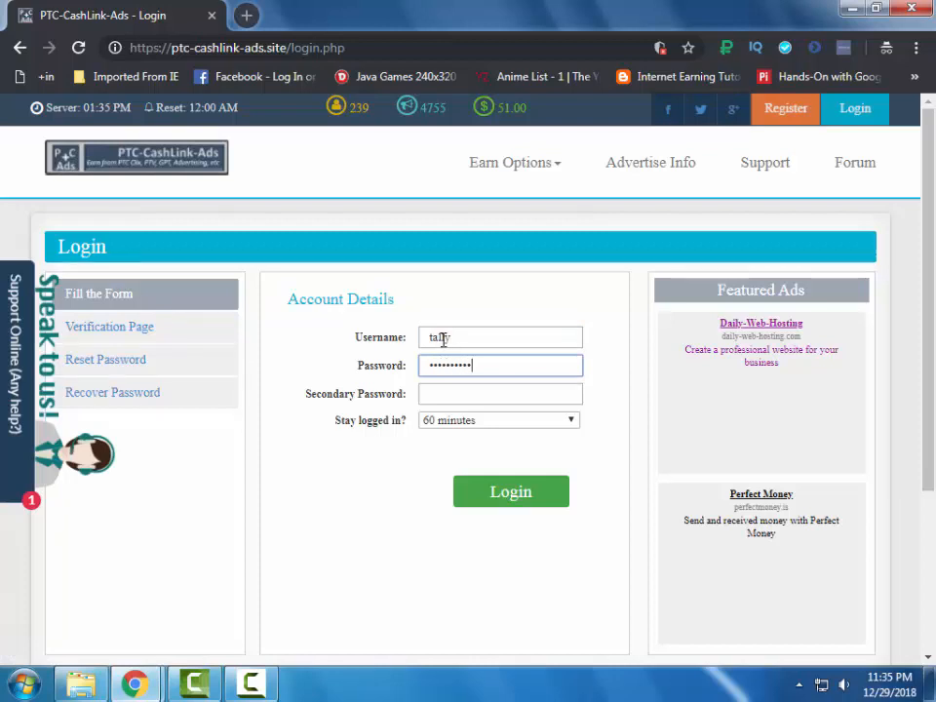
{"action": "left_click", "coordinate": [511, 491]}
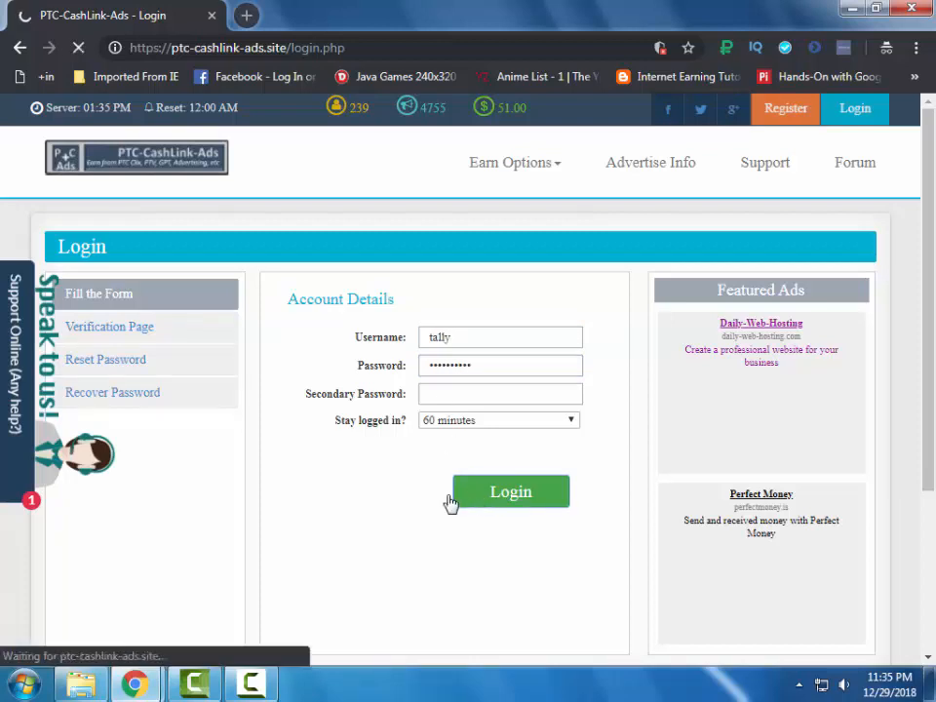
{"action": "left_click", "coordinate": [511, 491]}
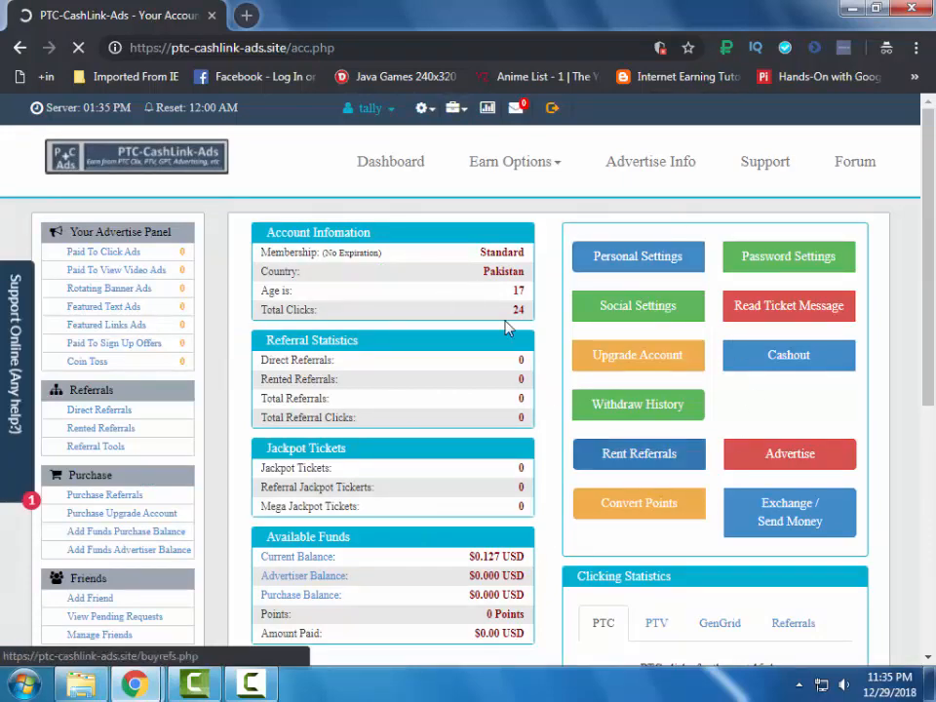
Review the dashboard's Available Funds showing a $0.127 USD current balance.
{"action": "scroll", "scroll_direction": "down", "scroll_amount": 3}
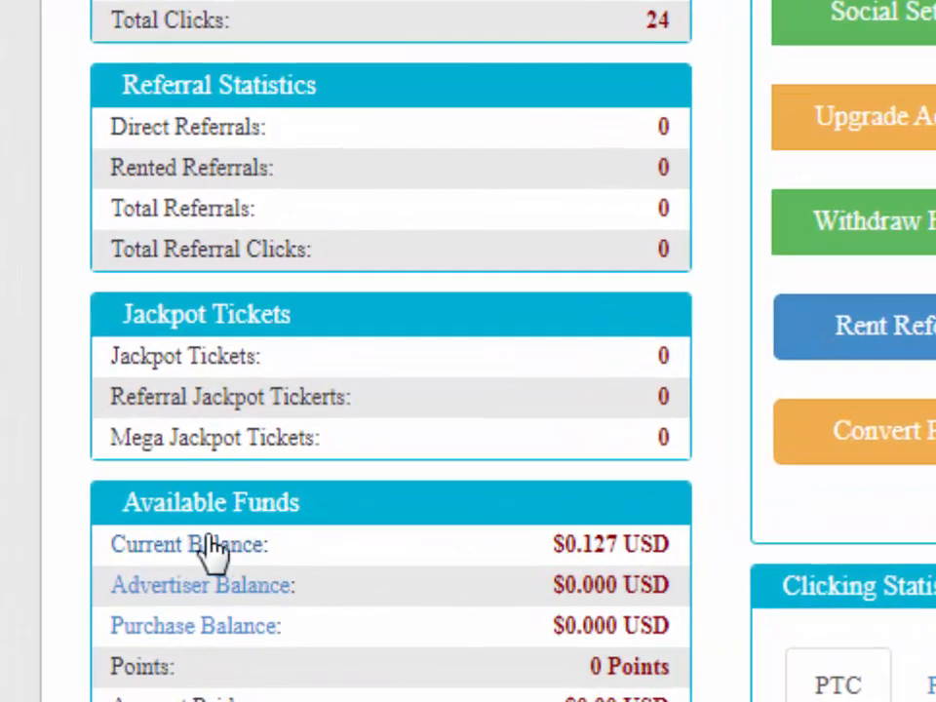
{"action": "double_click", "coordinate": [600, 544]}
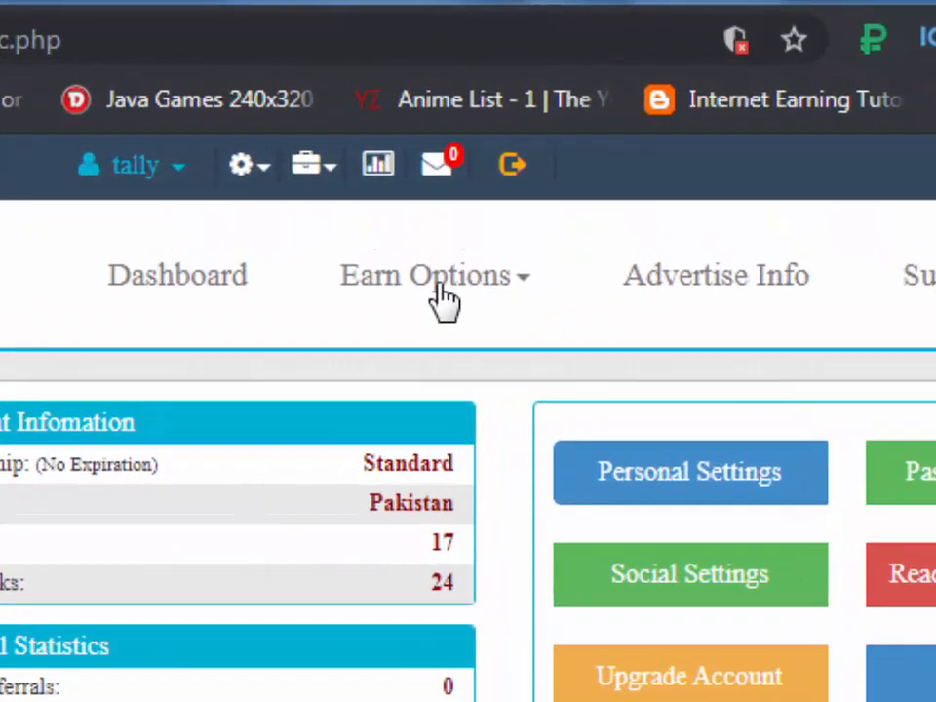
View the Surf Advertisements list of 39 standard ads via Earn from View Ads.
{"action": "left_click", "coordinate": [432, 275]}
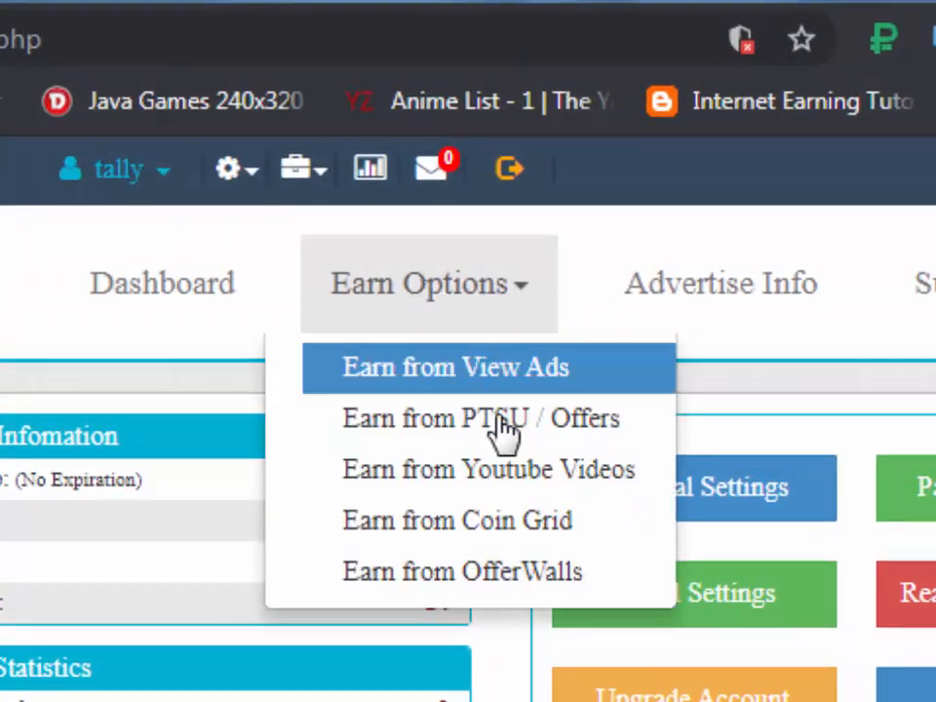
{"action": "mouse_move", "coordinate": [457, 519]}
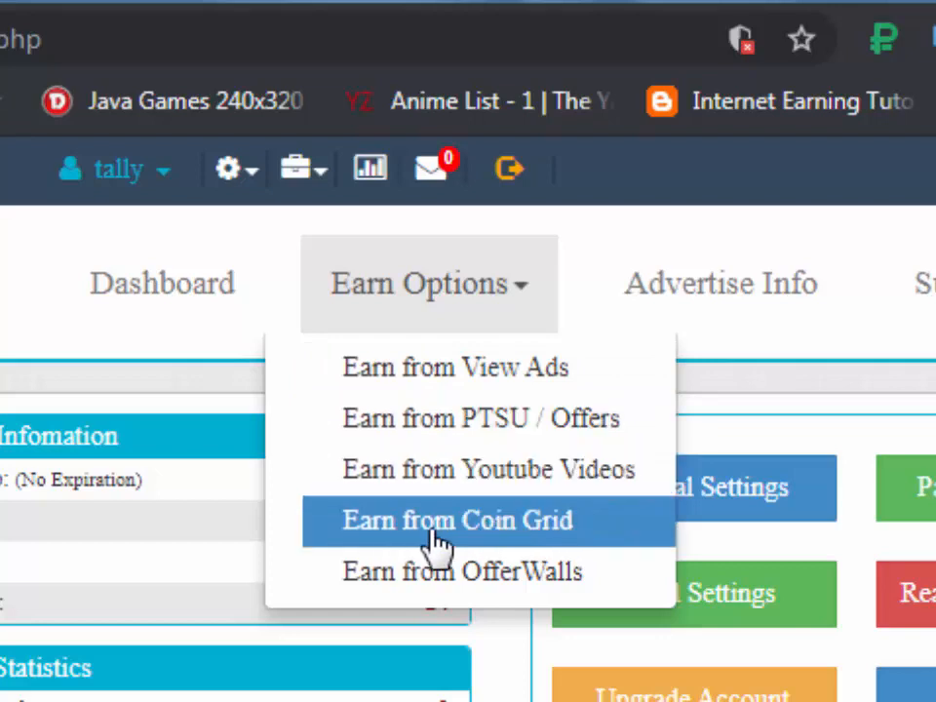
{"action": "mouse_move", "coordinate": [505, 571]}
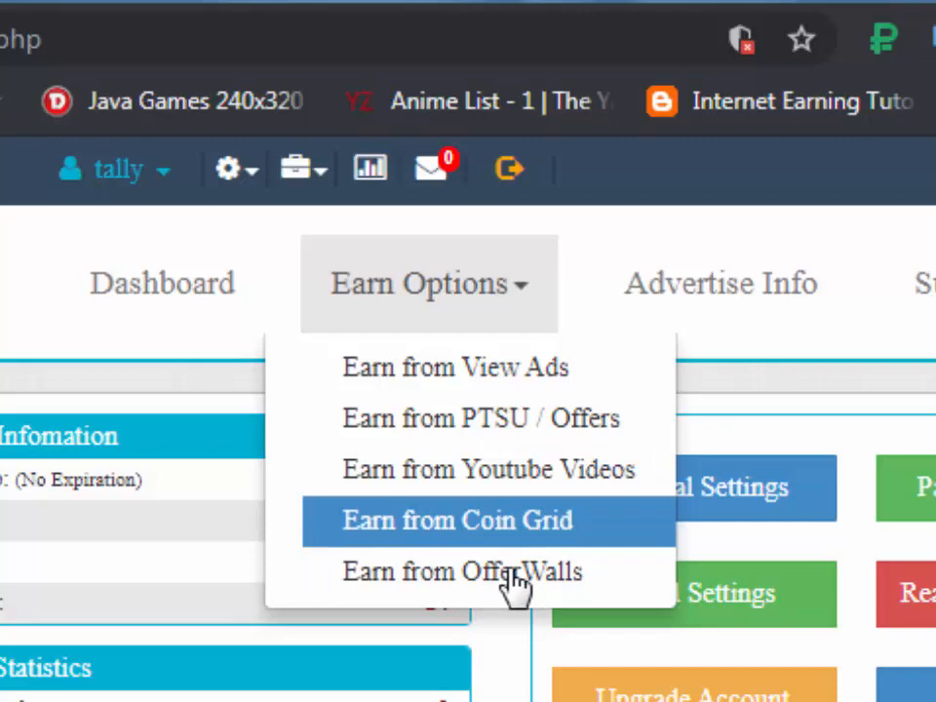
{"action": "mouse_move", "coordinate": [452, 366]}
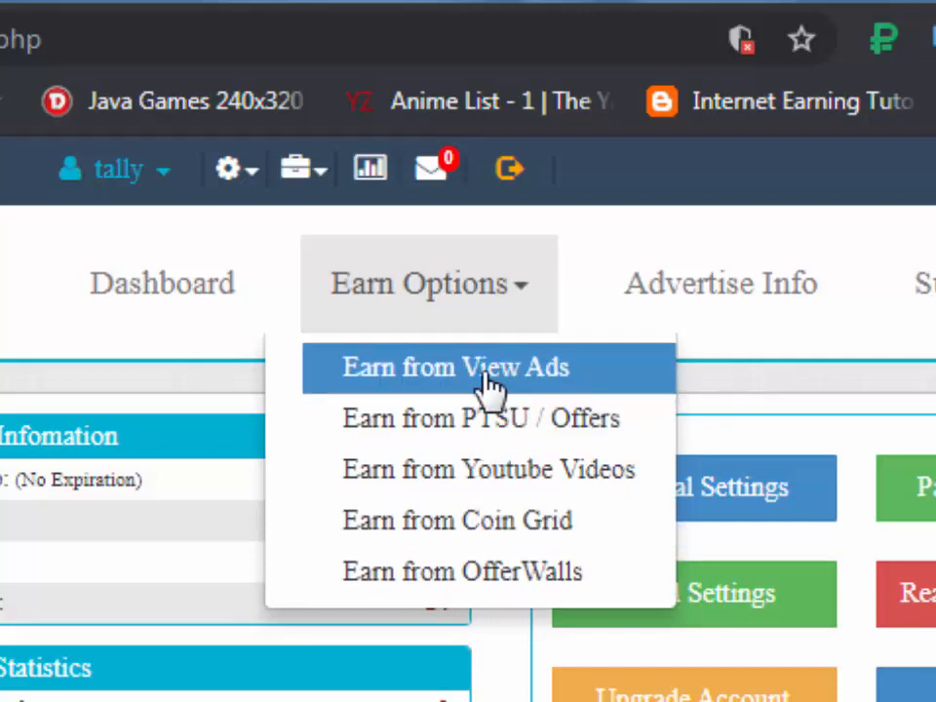
{"action": "left_click", "coordinate": [456, 367]}
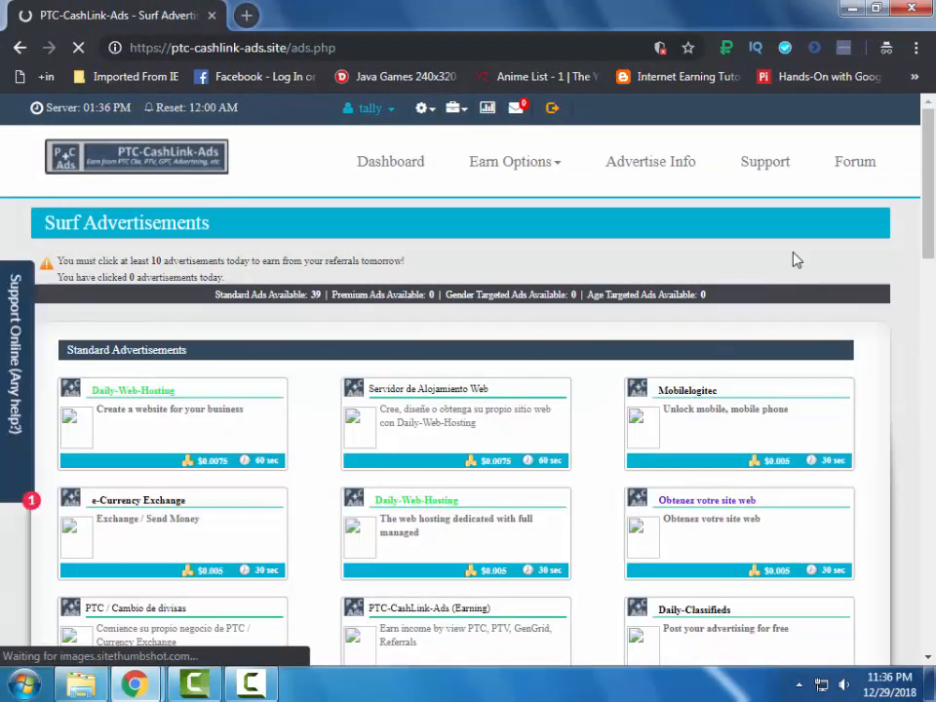
{"action": "scroll", "scroll_direction": "down", "scroll_amount": 3}
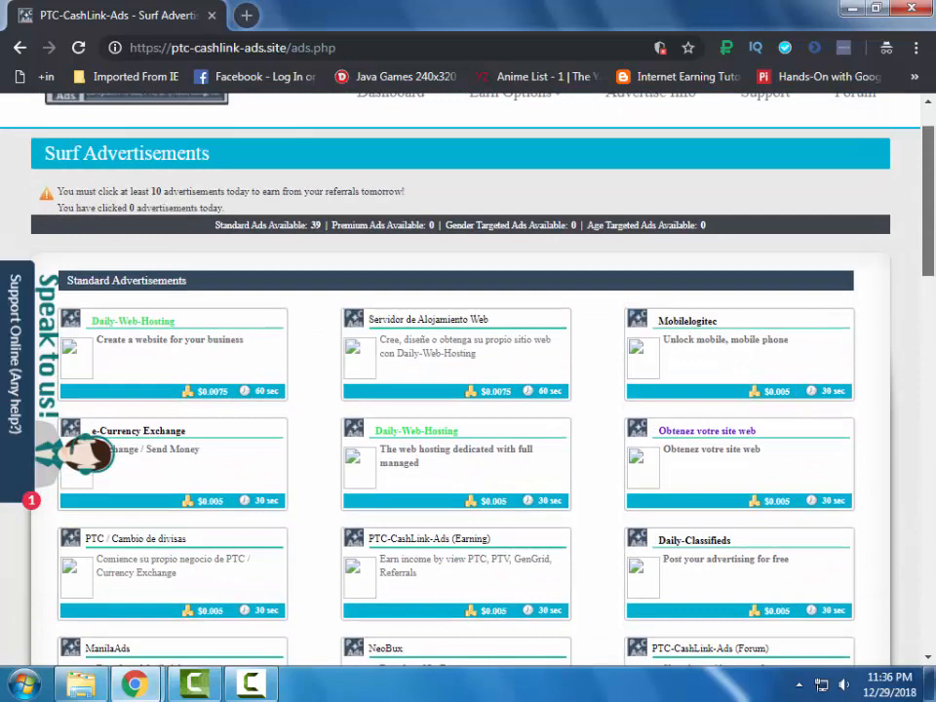
{"action": "scroll", "scroll_direction": "up", "scroll_amount": 3}
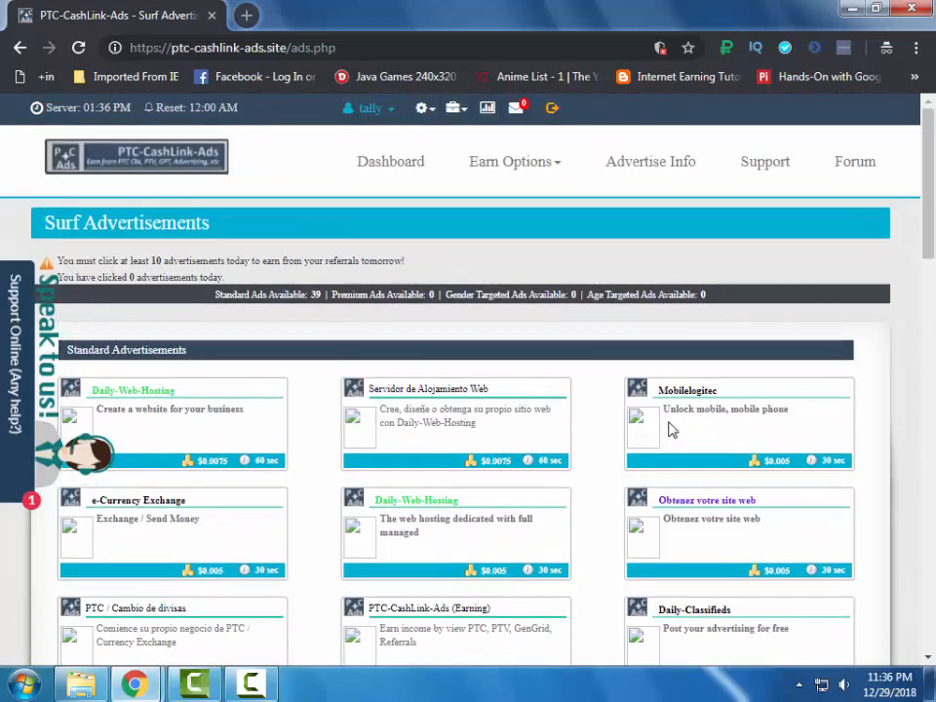
{"action": "mouse_move", "coordinate": [534, 389]}
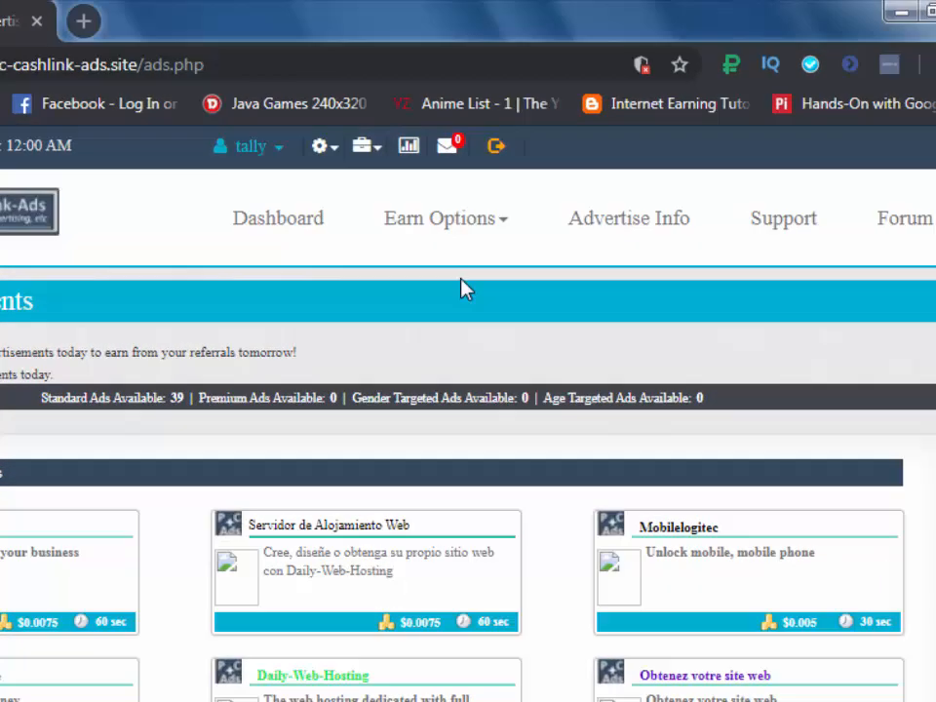
View the paid-to-sign-up offers via Earn from PTSU / Offers.
{"action": "left_click", "coordinate": [445, 218]}
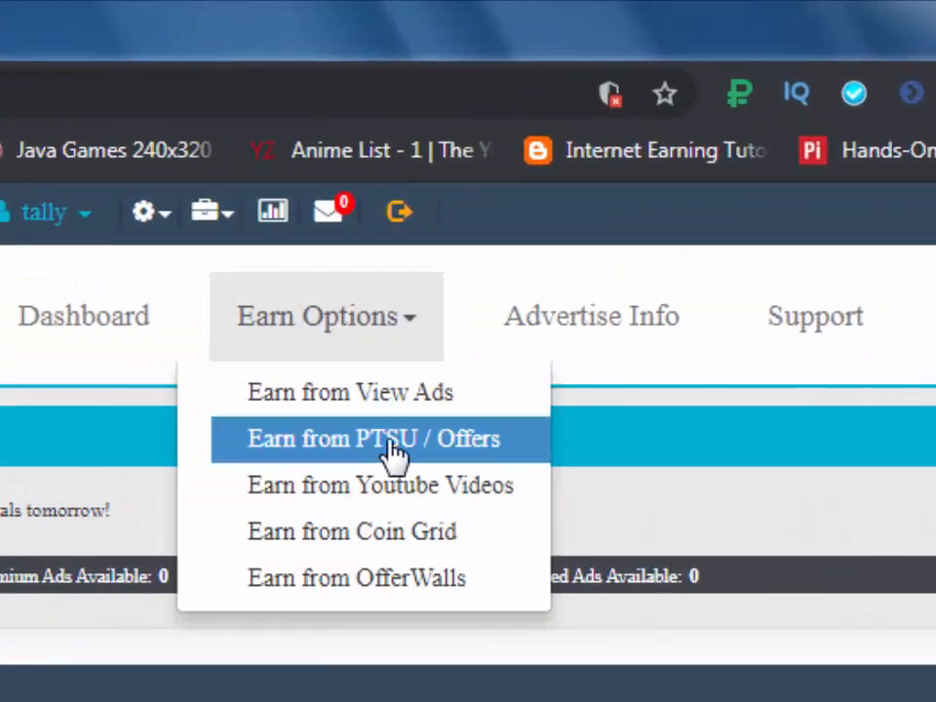
{"action": "left_click", "coordinate": [374, 437]}
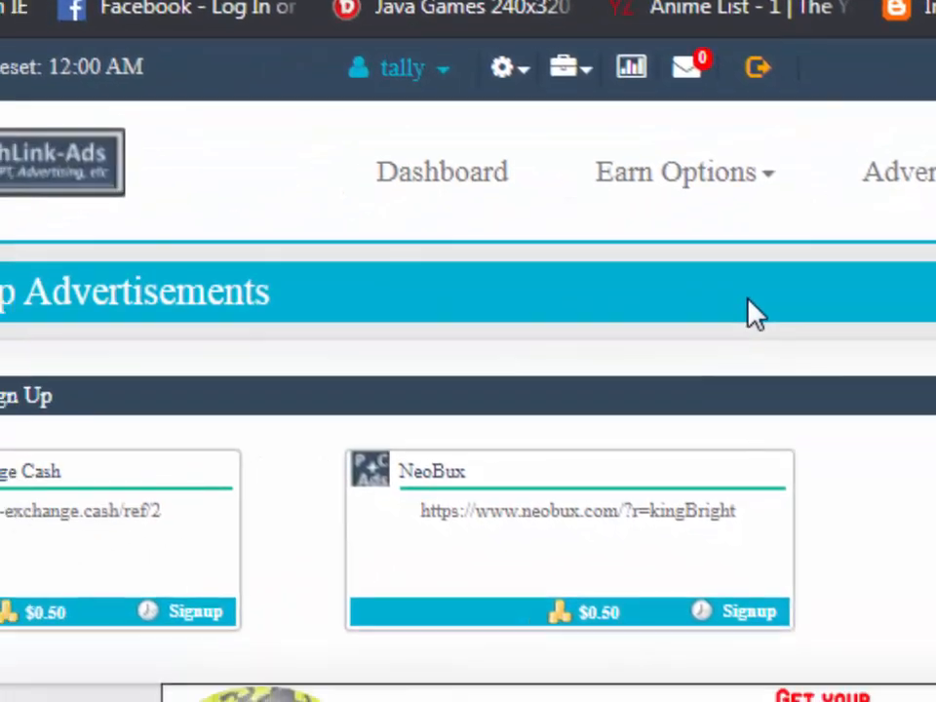
{"action": "scroll", "scroll_direction": "down", "scroll_amount": 3}
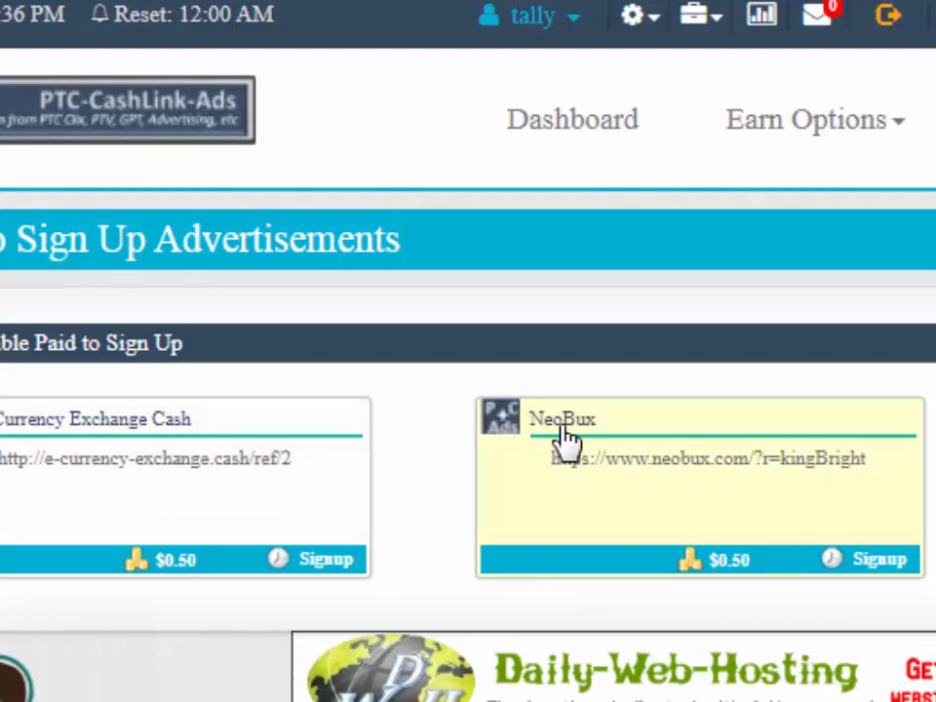
View the Surf Video Advertisements page with 4 video ads, then return to the dashboard.
{"action": "left_click", "coordinate": [815, 119]}
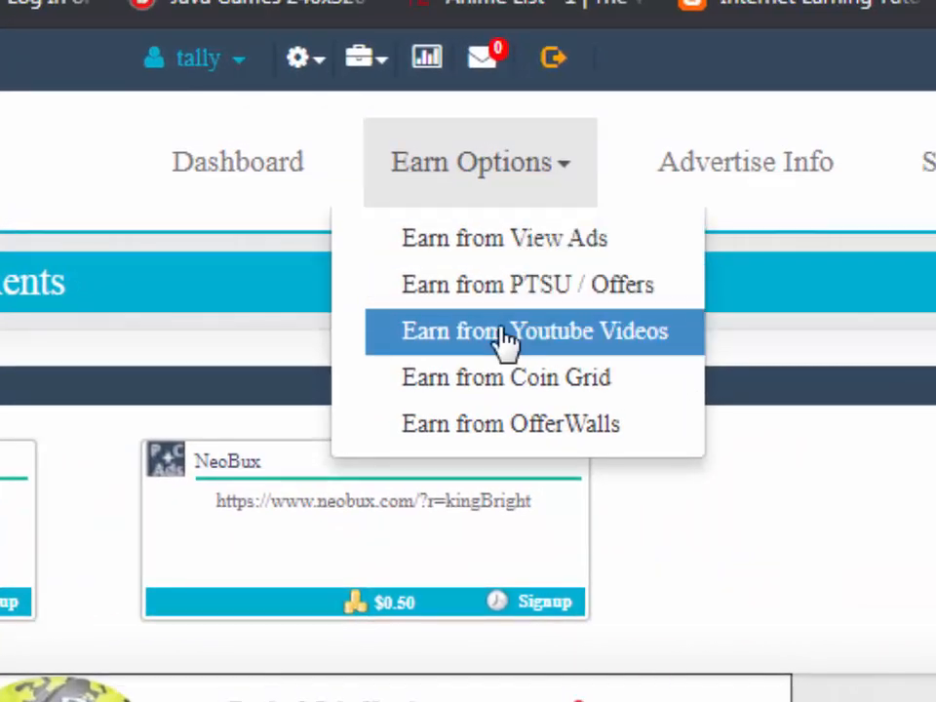
{"action": "left_click", "coordinate": [534, 331]}
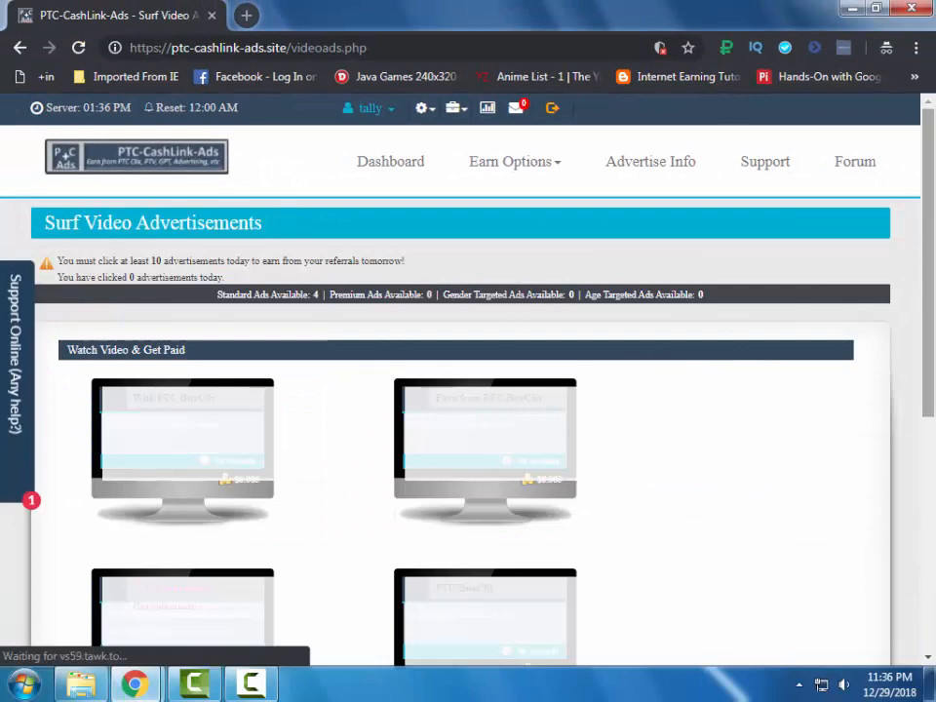
{"action": "scroll", "scroll_direction": "down", "scroll_amount": 3}
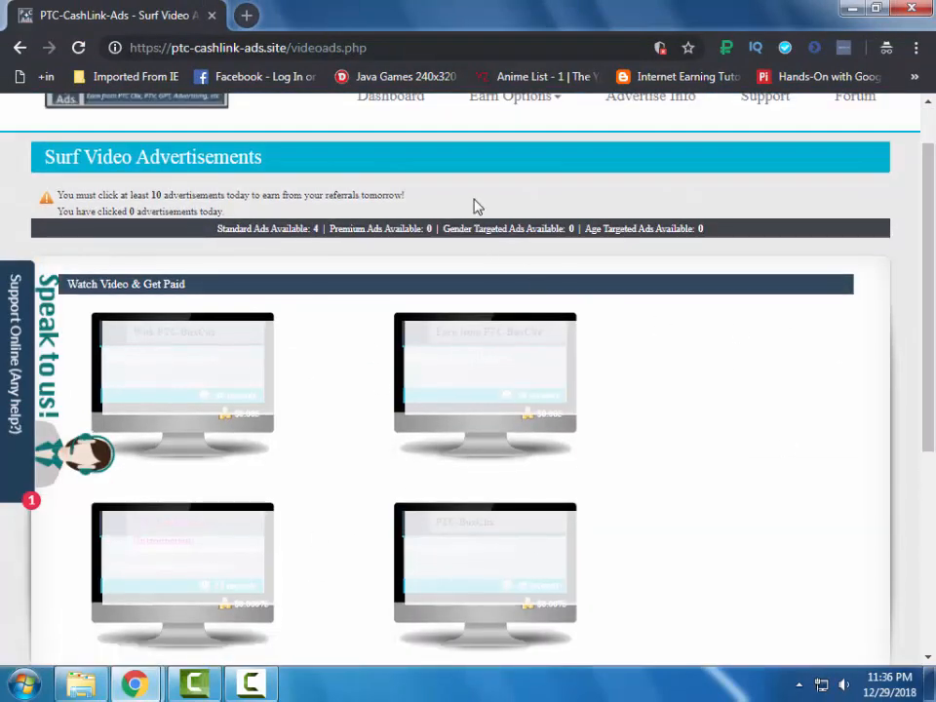
{"action": "left_click", "coordinate": [515, 96]}
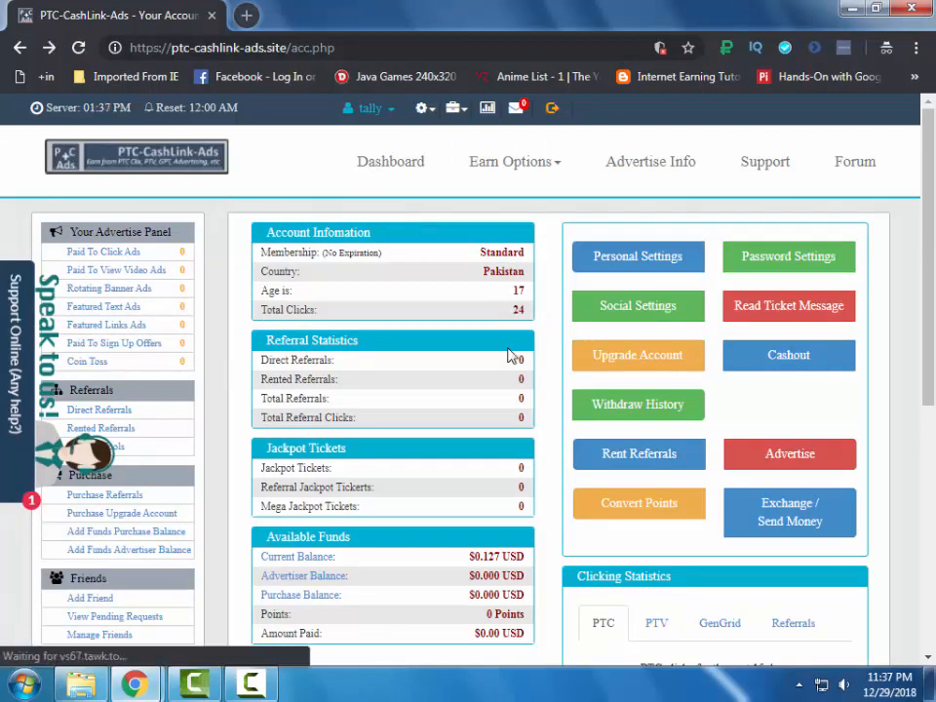
{"action": "mouse_move", "coordinate": [480, 261]}
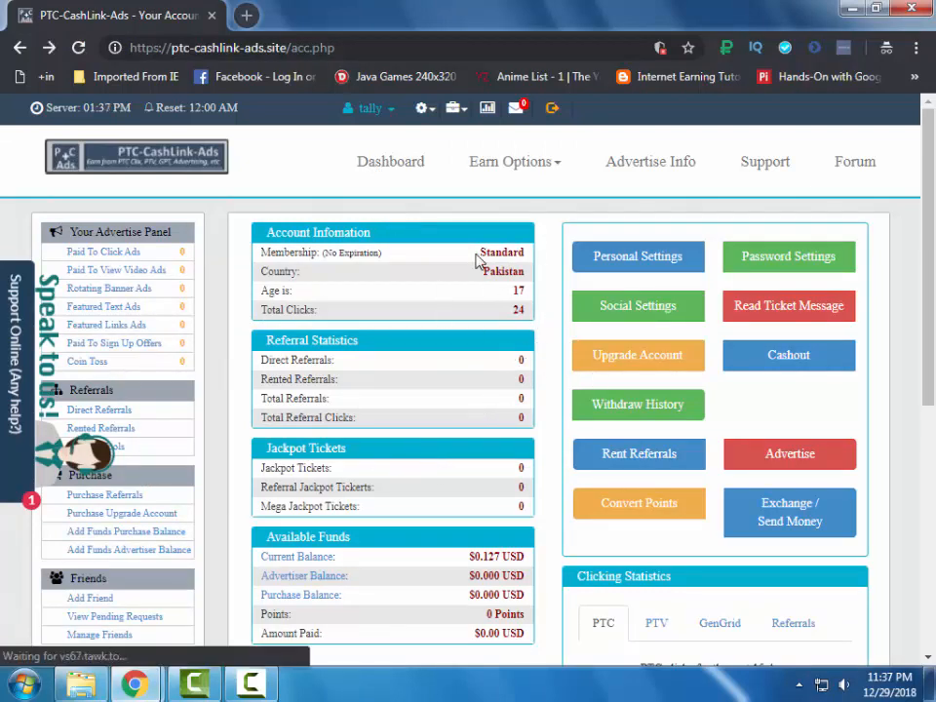
Go to the sister site PTC-BuxClix from Our Other Site Department.
{"action": "scroll", "scroll_direction": "down", "scroll_amount": 3}
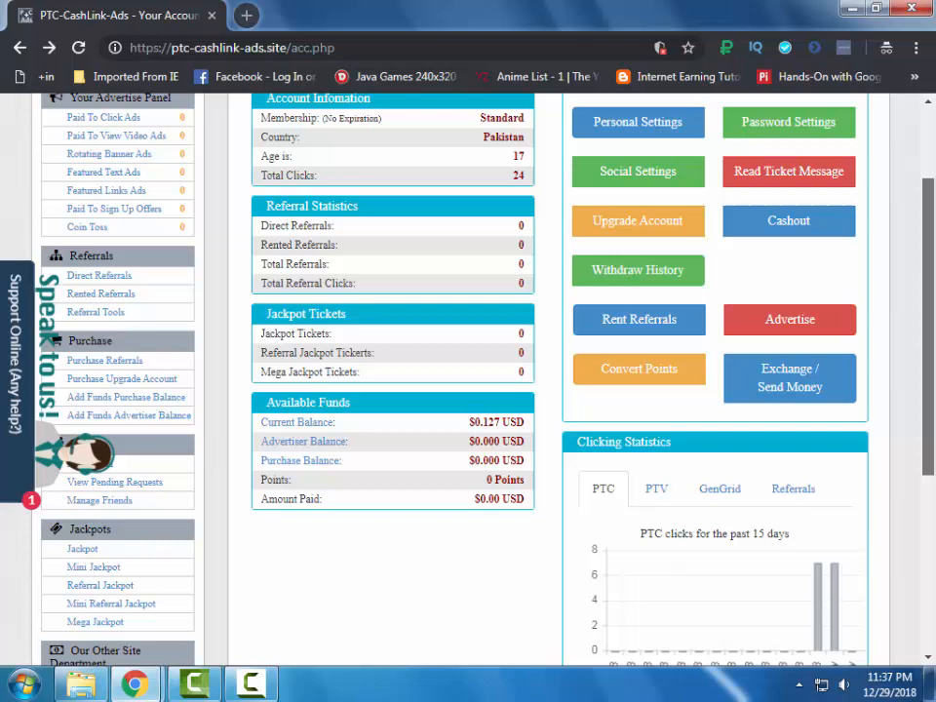
{"action": "scroll", "scroll_direction": "down", "scroll_amount": 3}
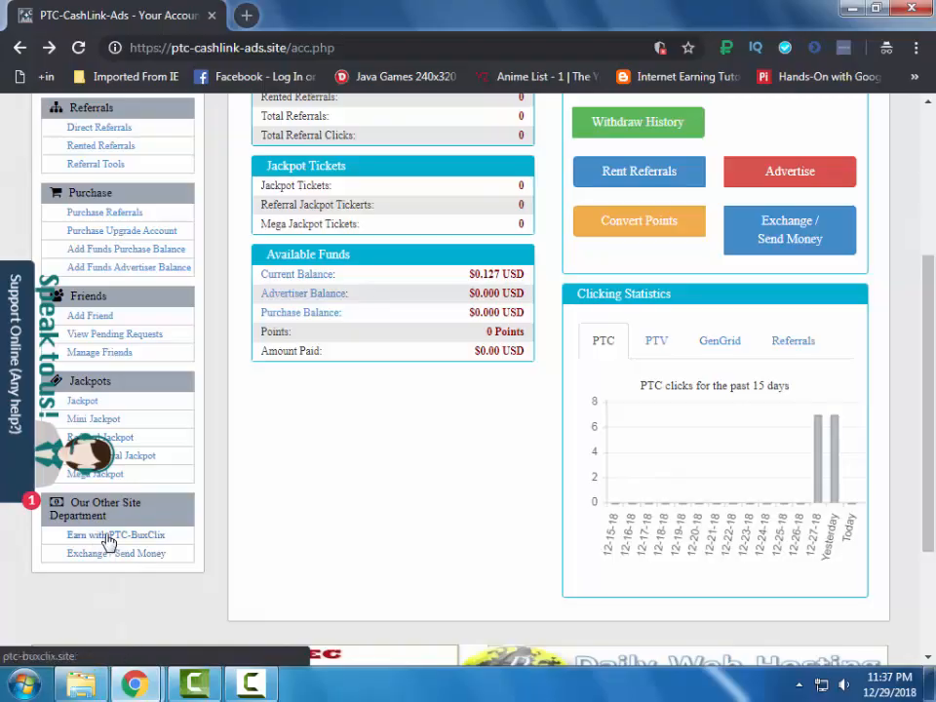
{"action": "left_click", "coordinate": [113, 534]}
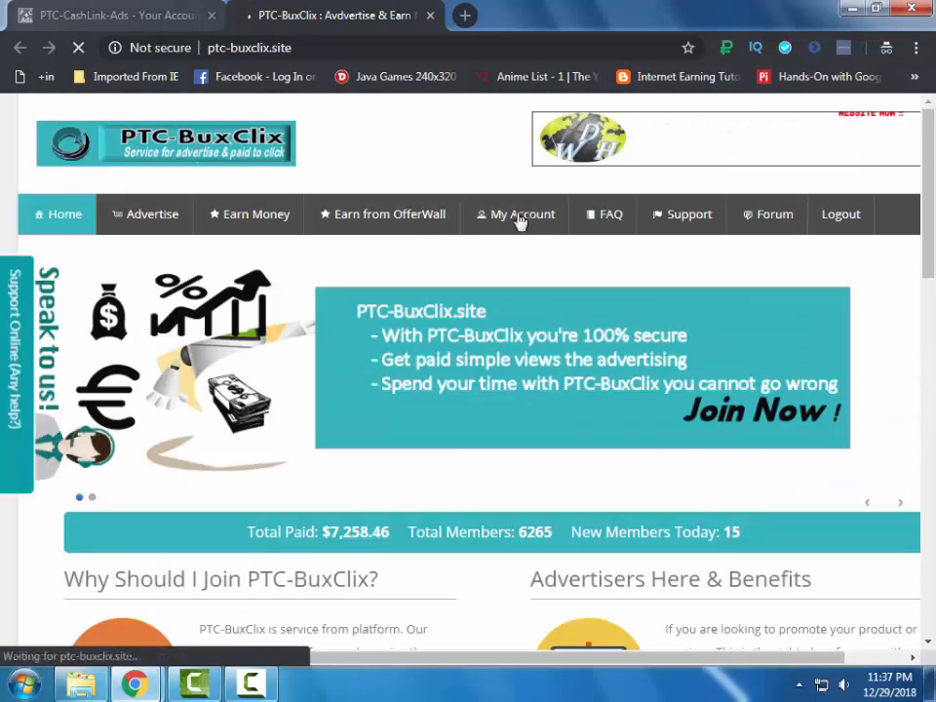
View the PTC-BuxClix My Account dashboard with its $6.1282 balance and Free Plan.
{"action": "left_click", "coordinate": [523, 212]}
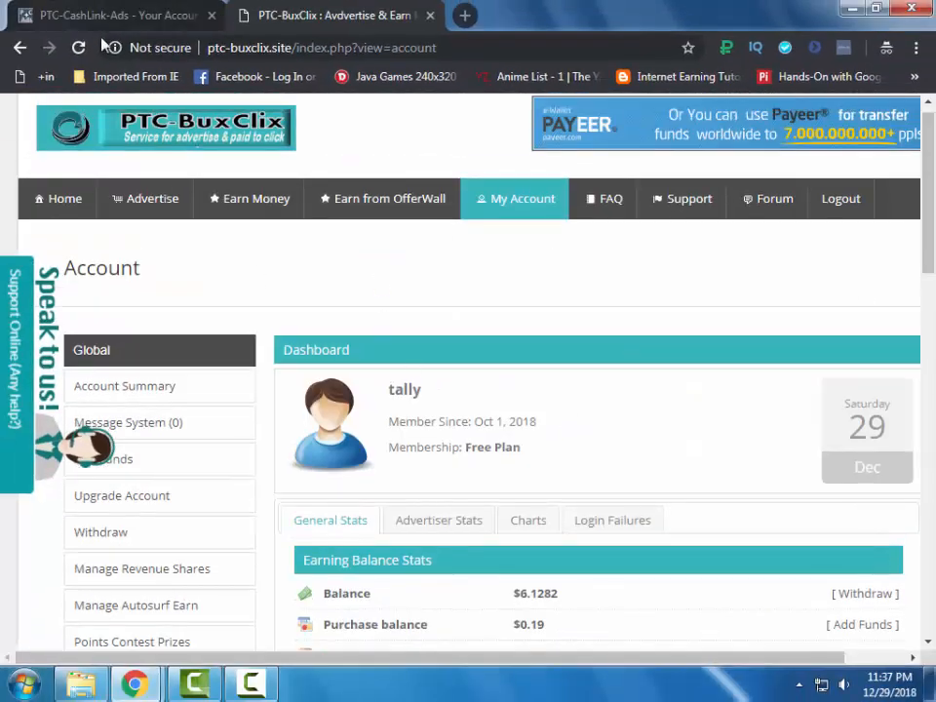
Back on CashLink-Ads, view the GenGrid and Referrals click statistics charts.
{"action": "left_click", "coordinate": [113, 15]}
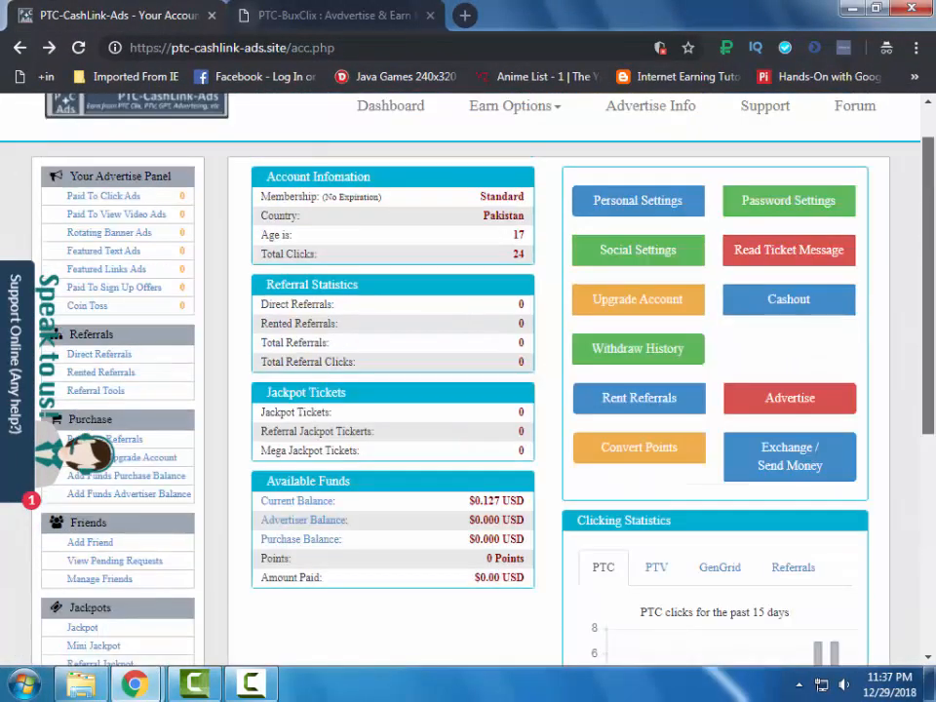
{"action": "scroll", "scroll_direction": "down", "scroll_amount": 3}
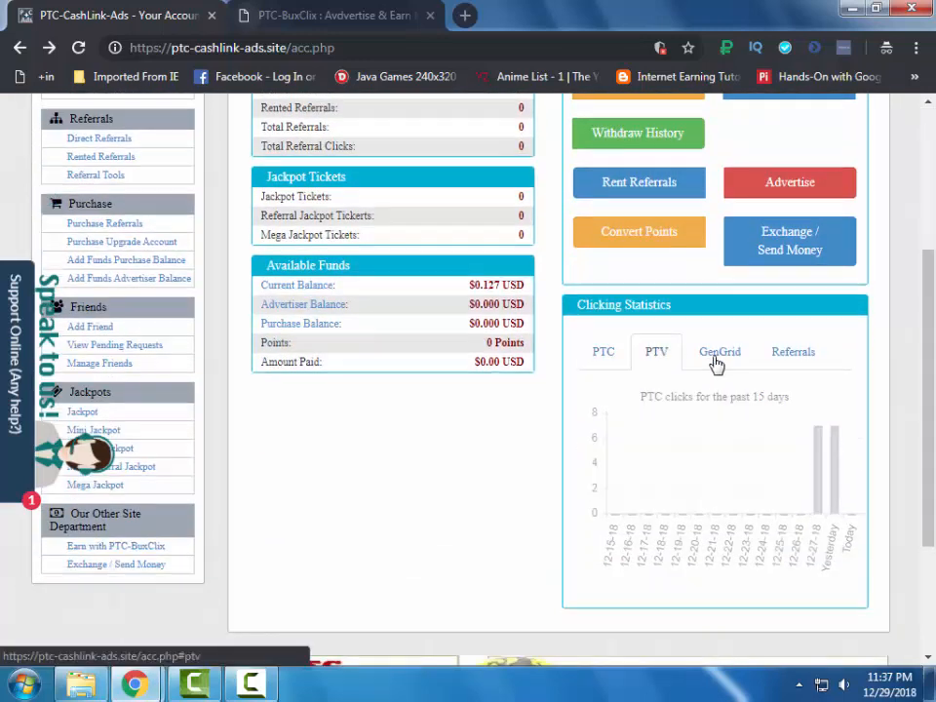
{"action": "left_click", "coordinate": [719, 351]}
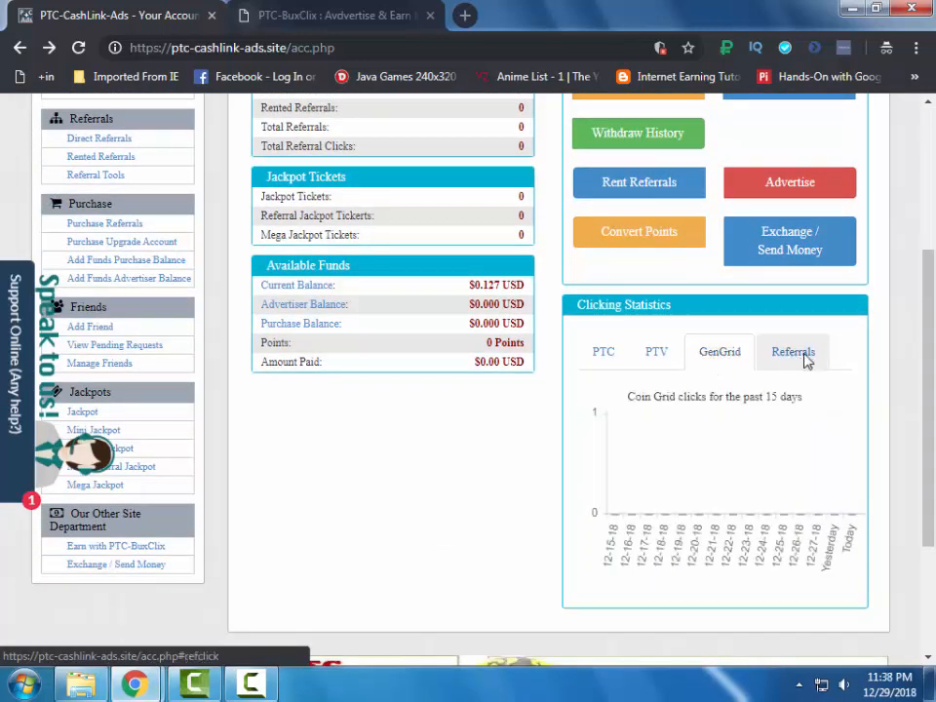
{"action": "left_click", "coordinate": [602, 351]}
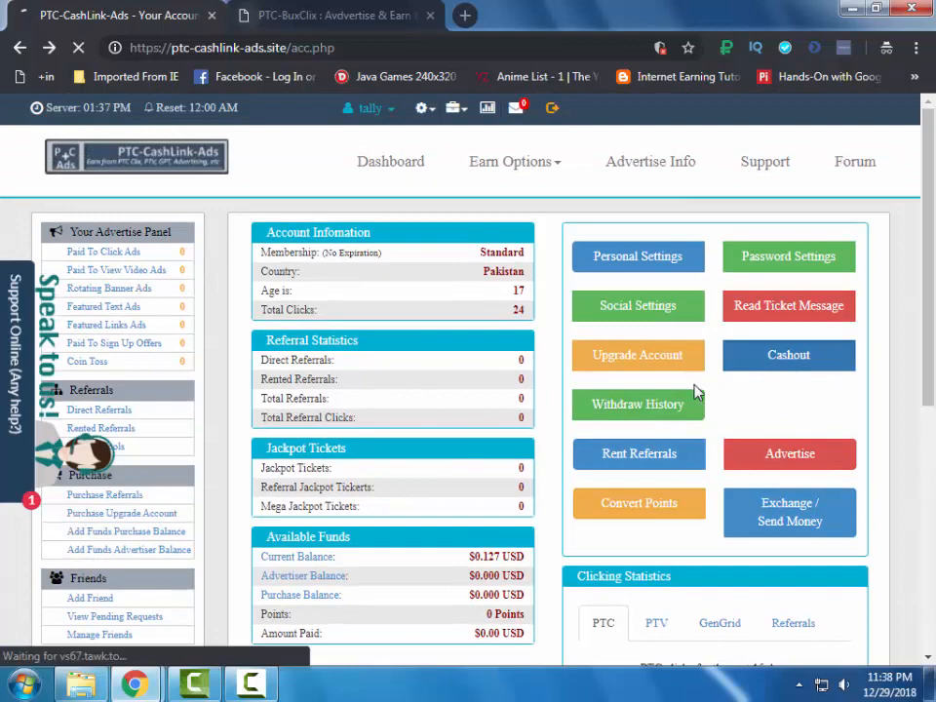
Request a cashout and get the Insufficient Funds notice requiring $3.00.
{"action": "left_click", "coordinate": [788, 354]}
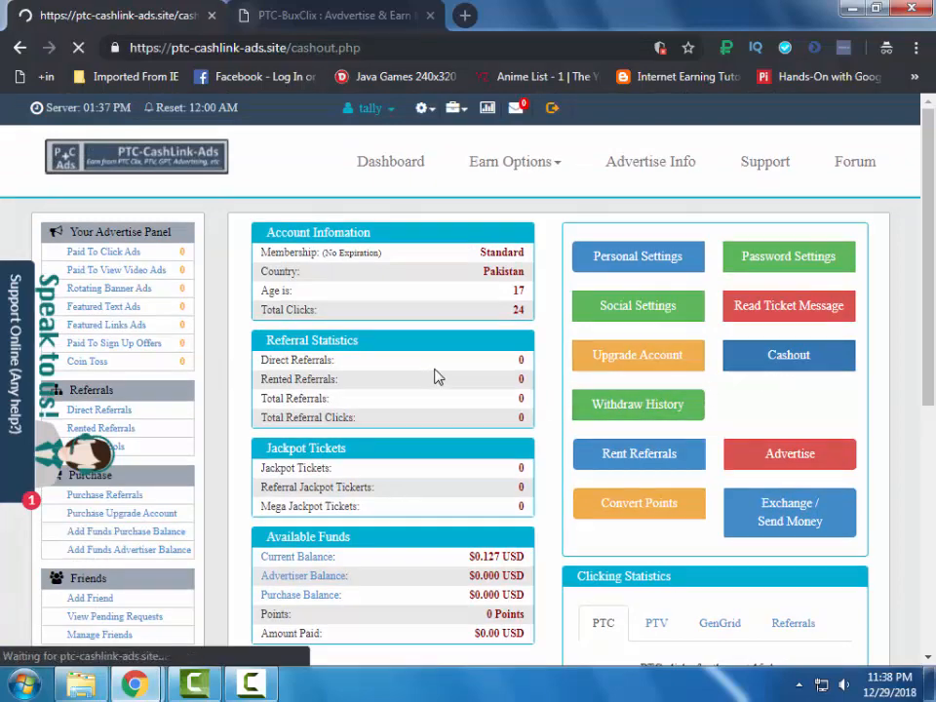
{"action": "left_click", "coordinate": [788, 355]}
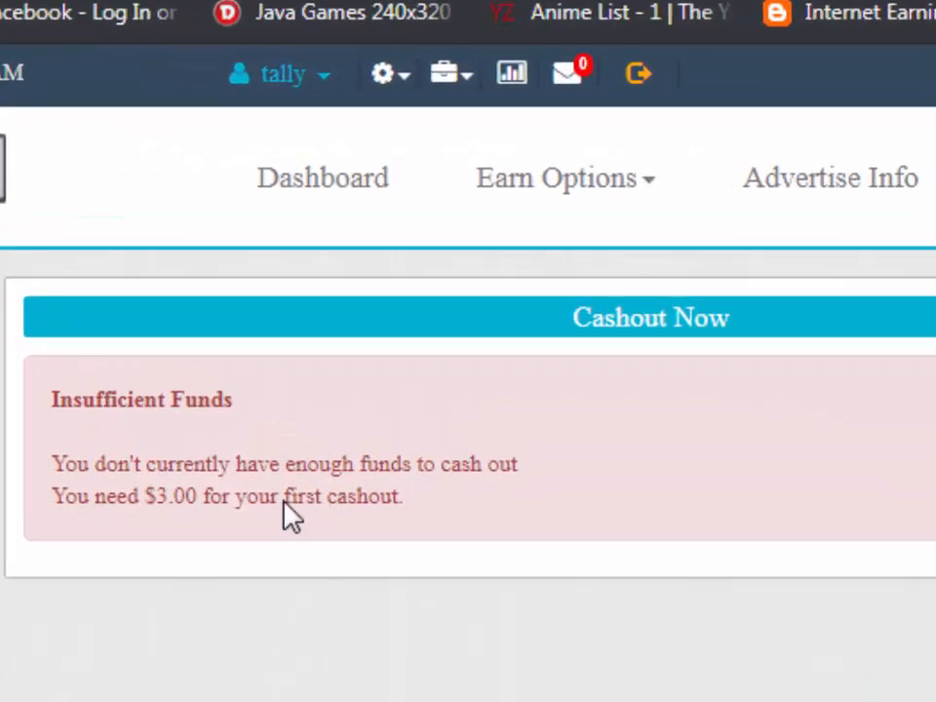